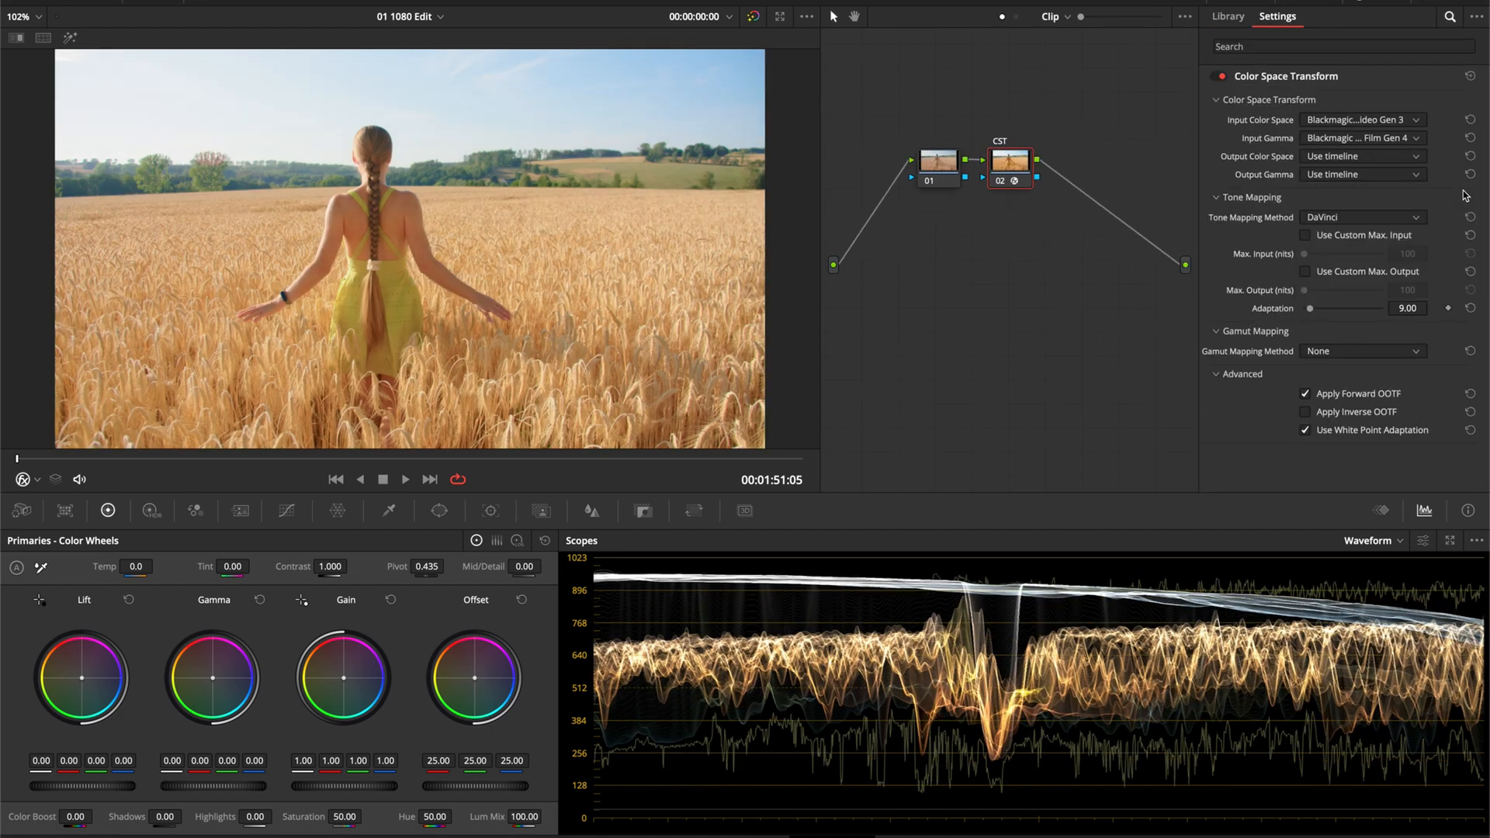
- Select the CST node to convert Blackmagic colour space and gamma to timeline with DaVinci tone mapping
click(1361, 155)
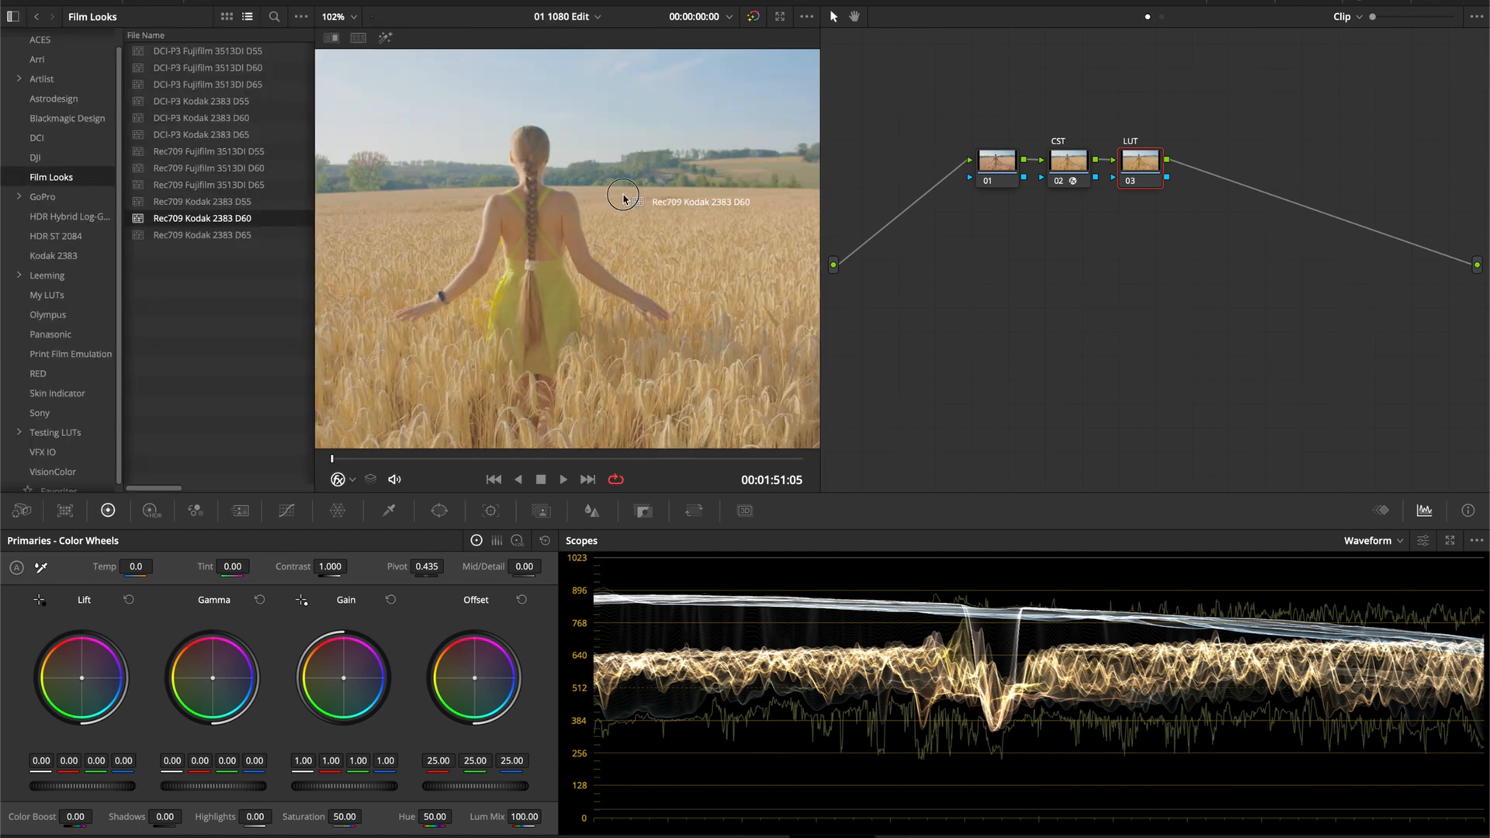
- Apply the Rec709 Kodak 2383 D60 film look to the LUT node after the CST
click(1139, 158)
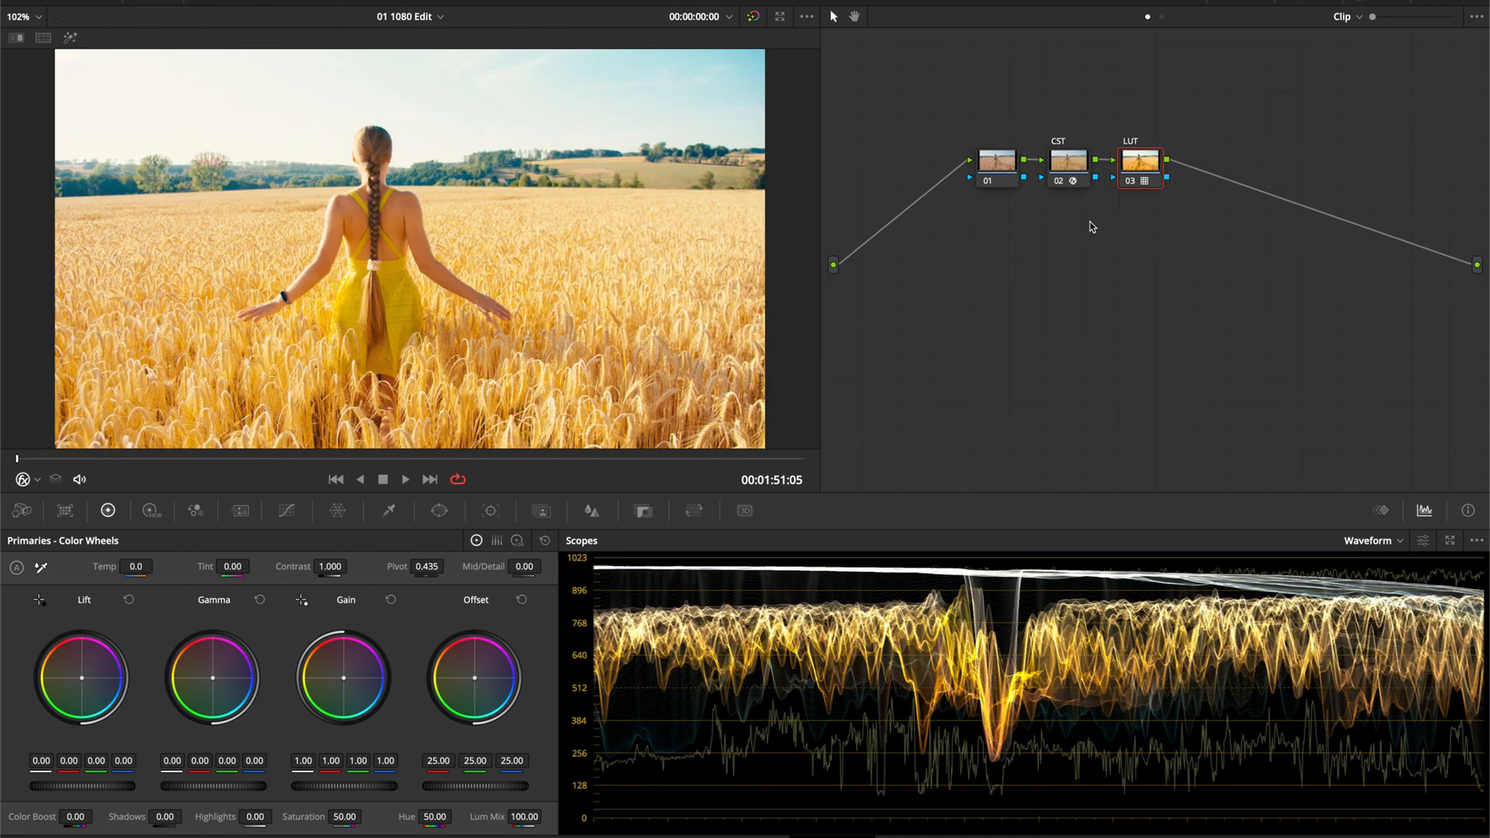
- Select node 01 to label it Primaries and lower its gain to 0.75
click(994, 158)
text(Primaries)
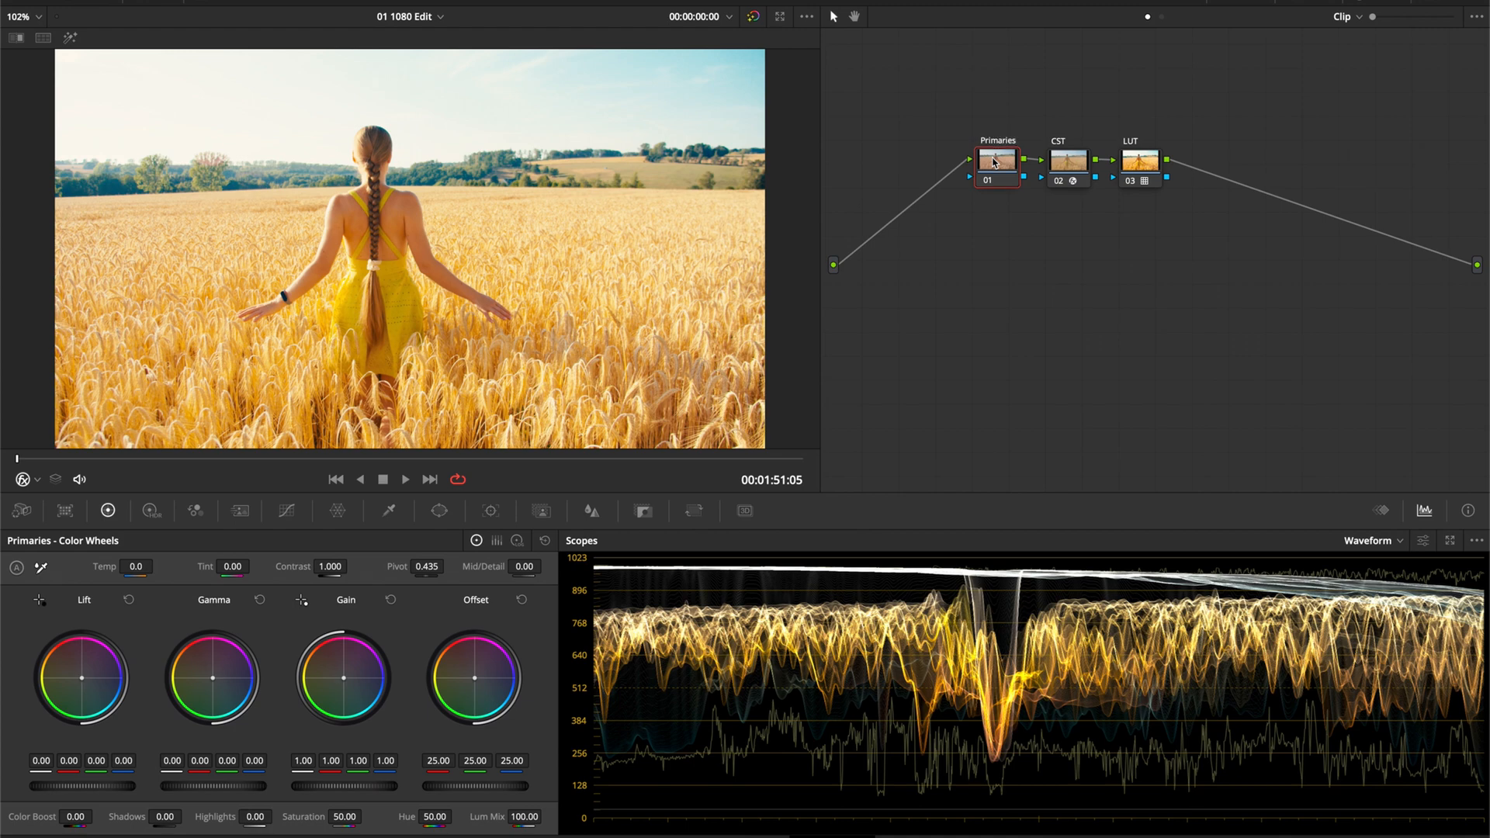
mouse_move(346, 788)
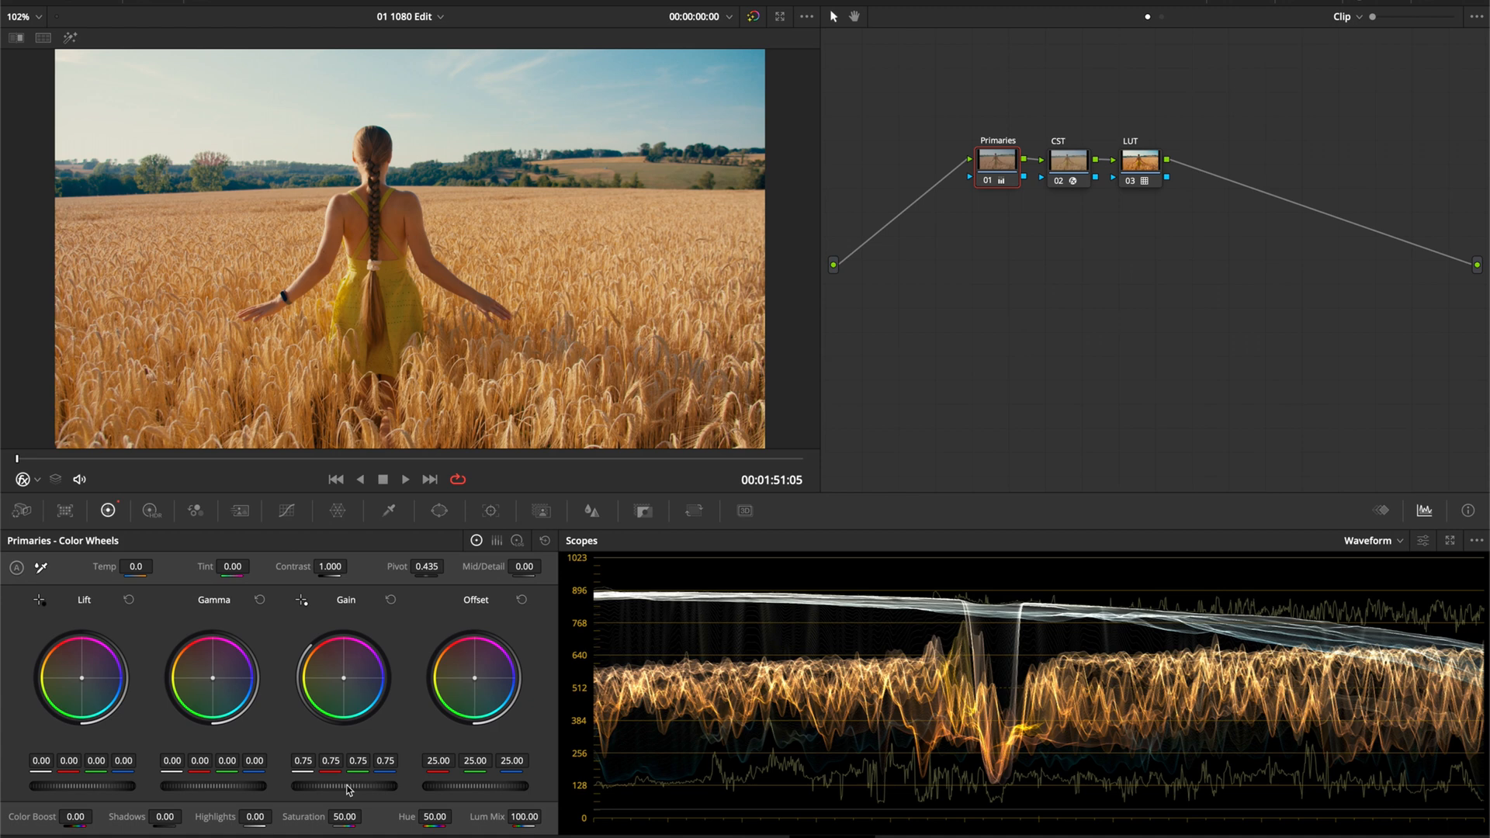
mouse_move(988, 585)
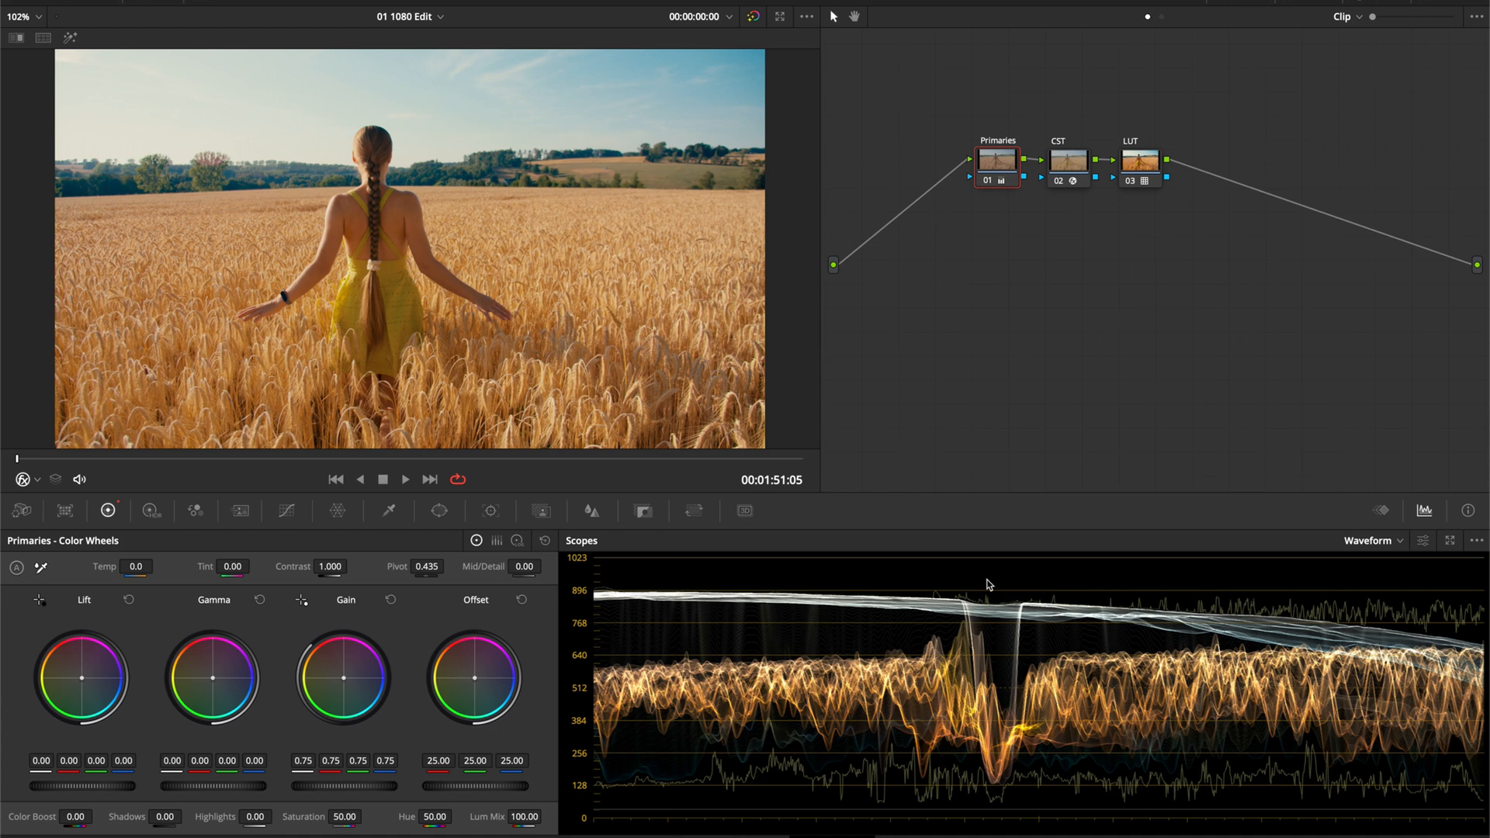
mouse_move(560, 589)
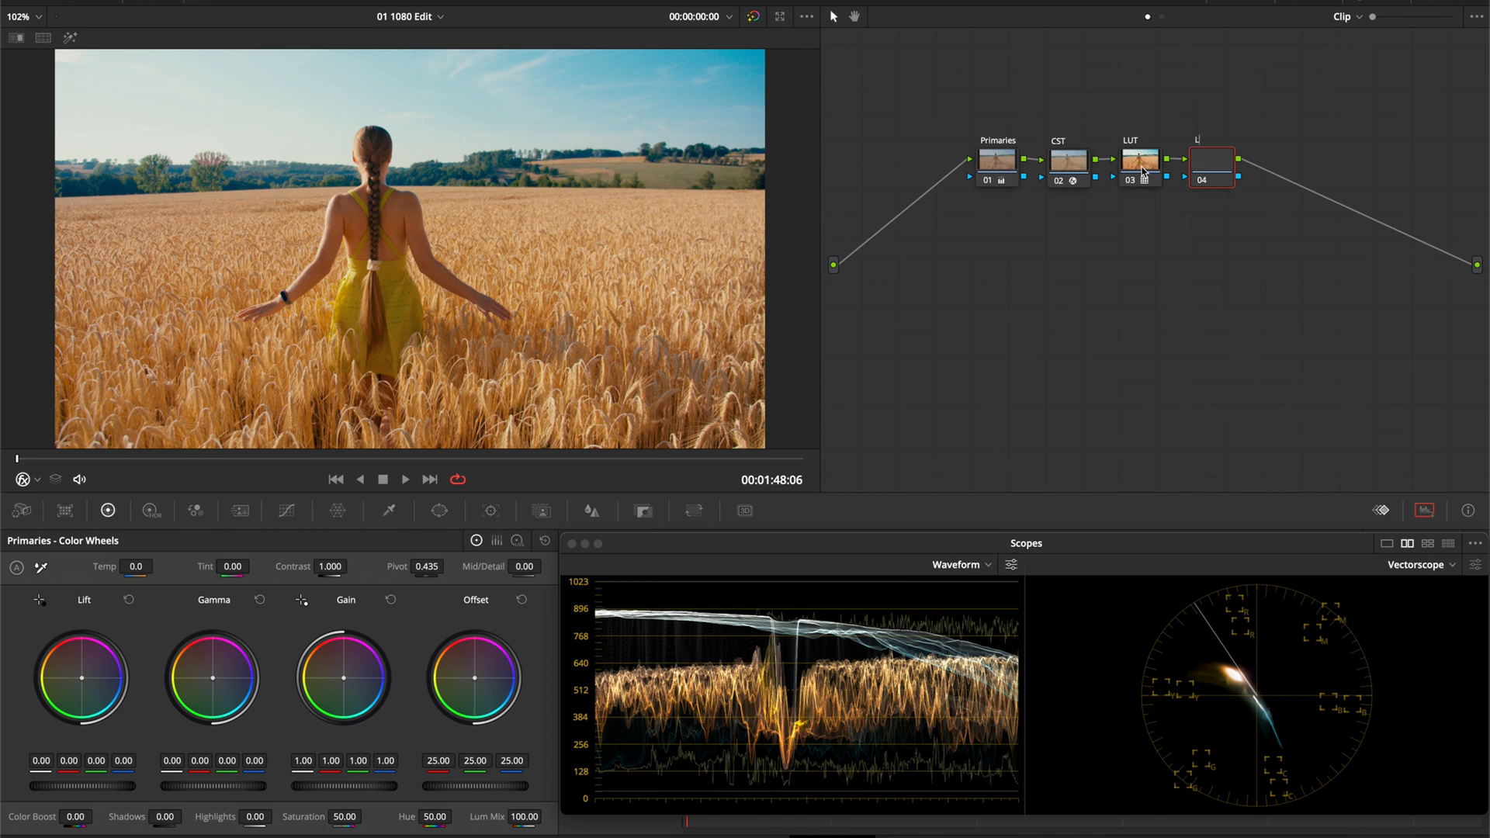
- Label node 04 'Look Adj.' and, in Log wheels, darken the shadows slightly
text(Look Adj.)
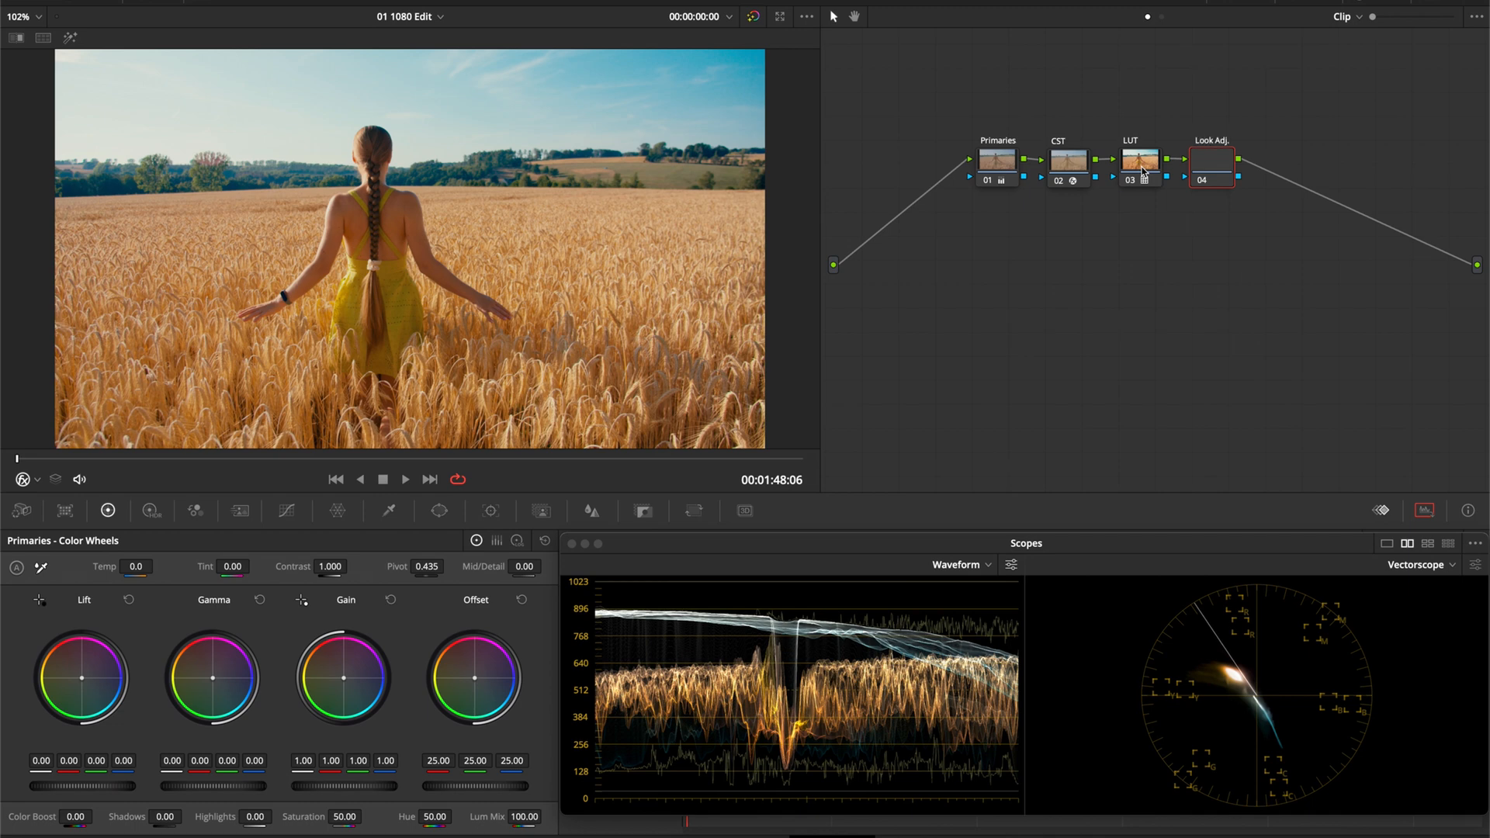
click(518, 540)
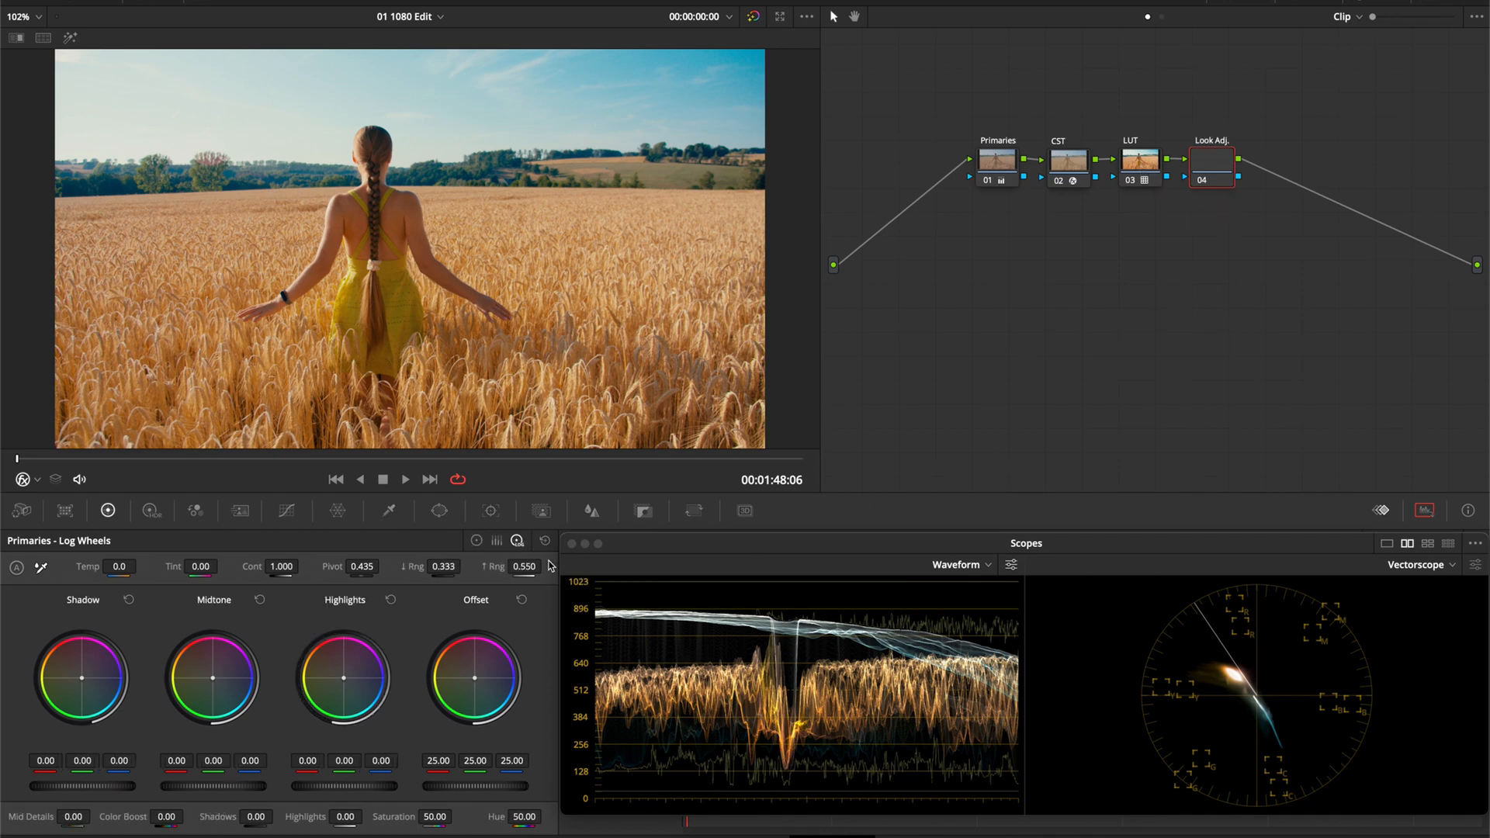
drag(86, 785, 71, 785)
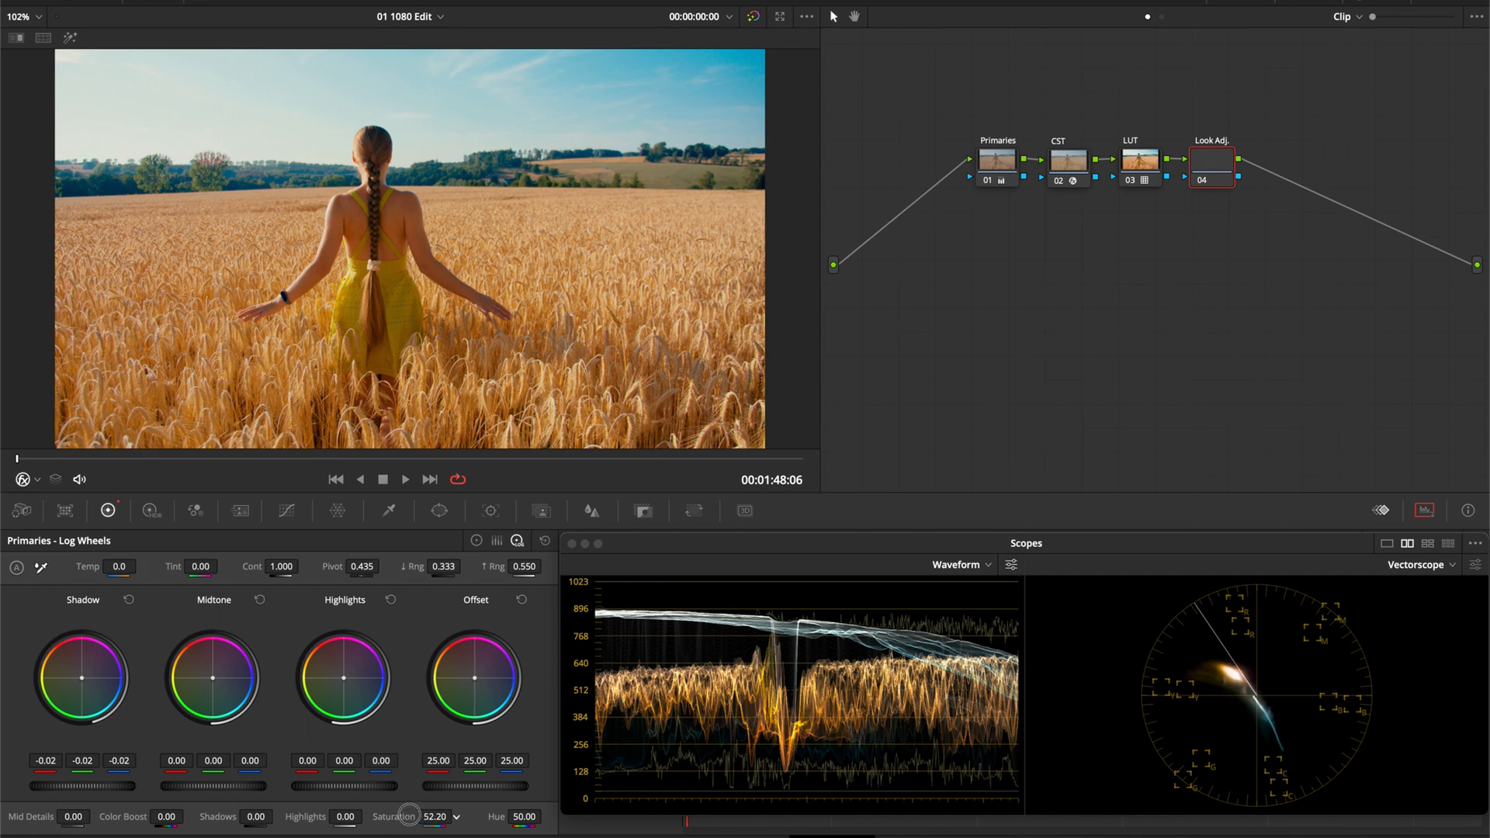
- Shift the Look Adj. node's Offset wheel toward green with saturation at 52.20
drag(473, 678, 480, 675)
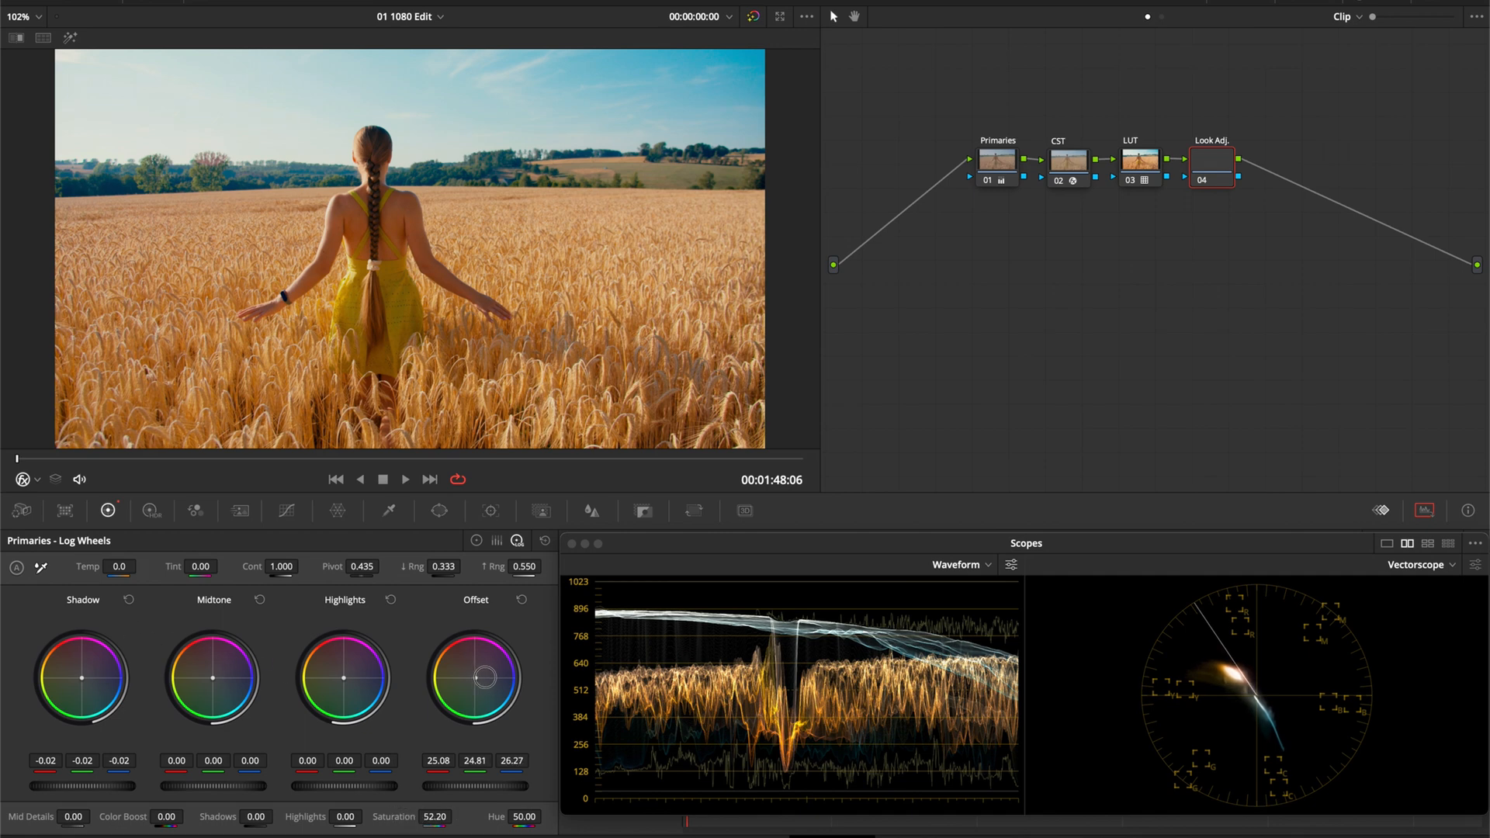
drag(490, 666, 465, 683)
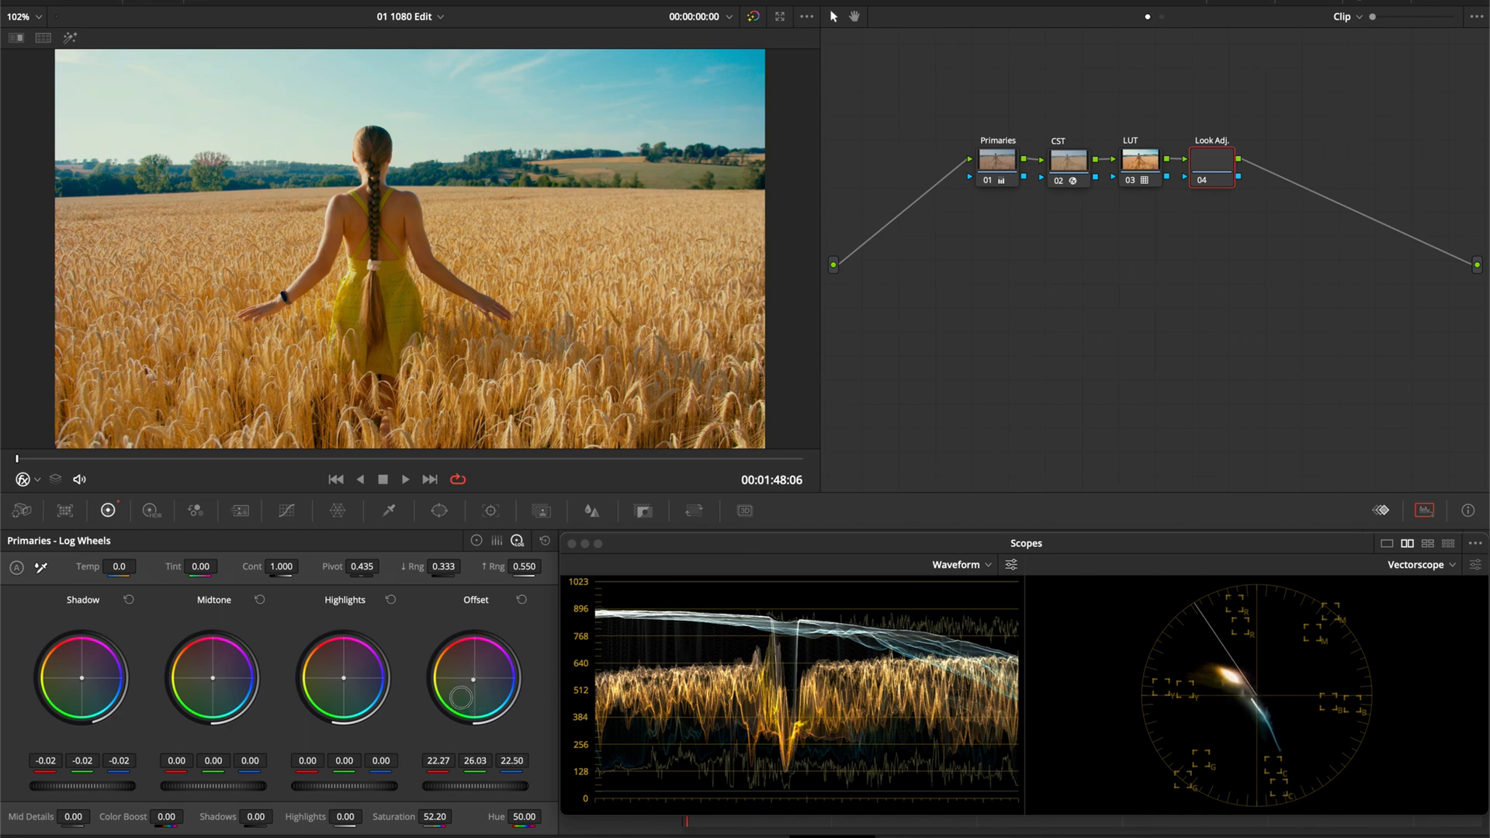
drag(473, 675, 465, 675)
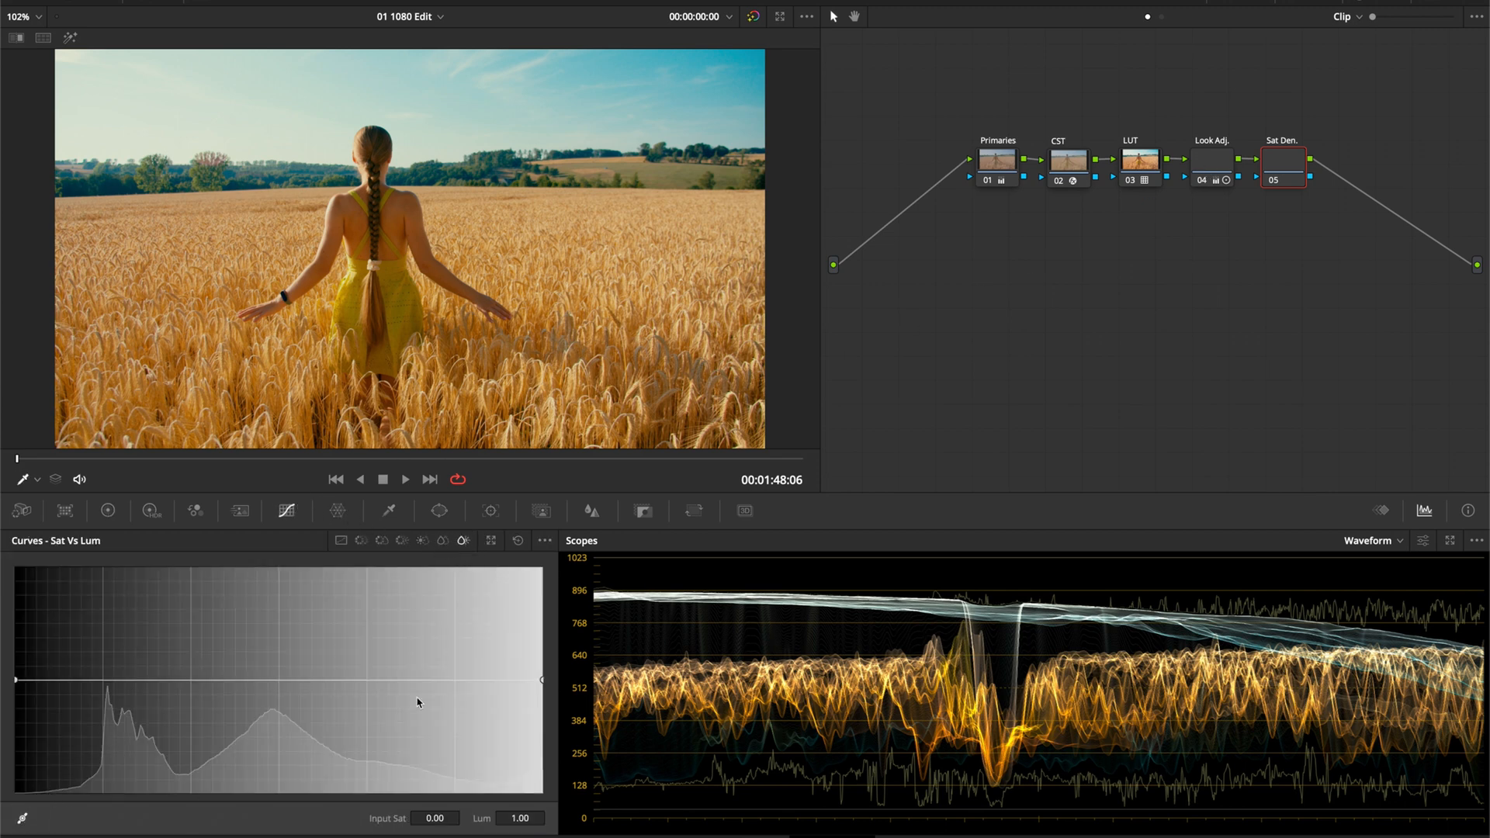
- Shape the Sat Den. node's Sat vs Lum curve: anchor at 0.50 and pull the saturated end down
drag(541, 679, 542, 687)
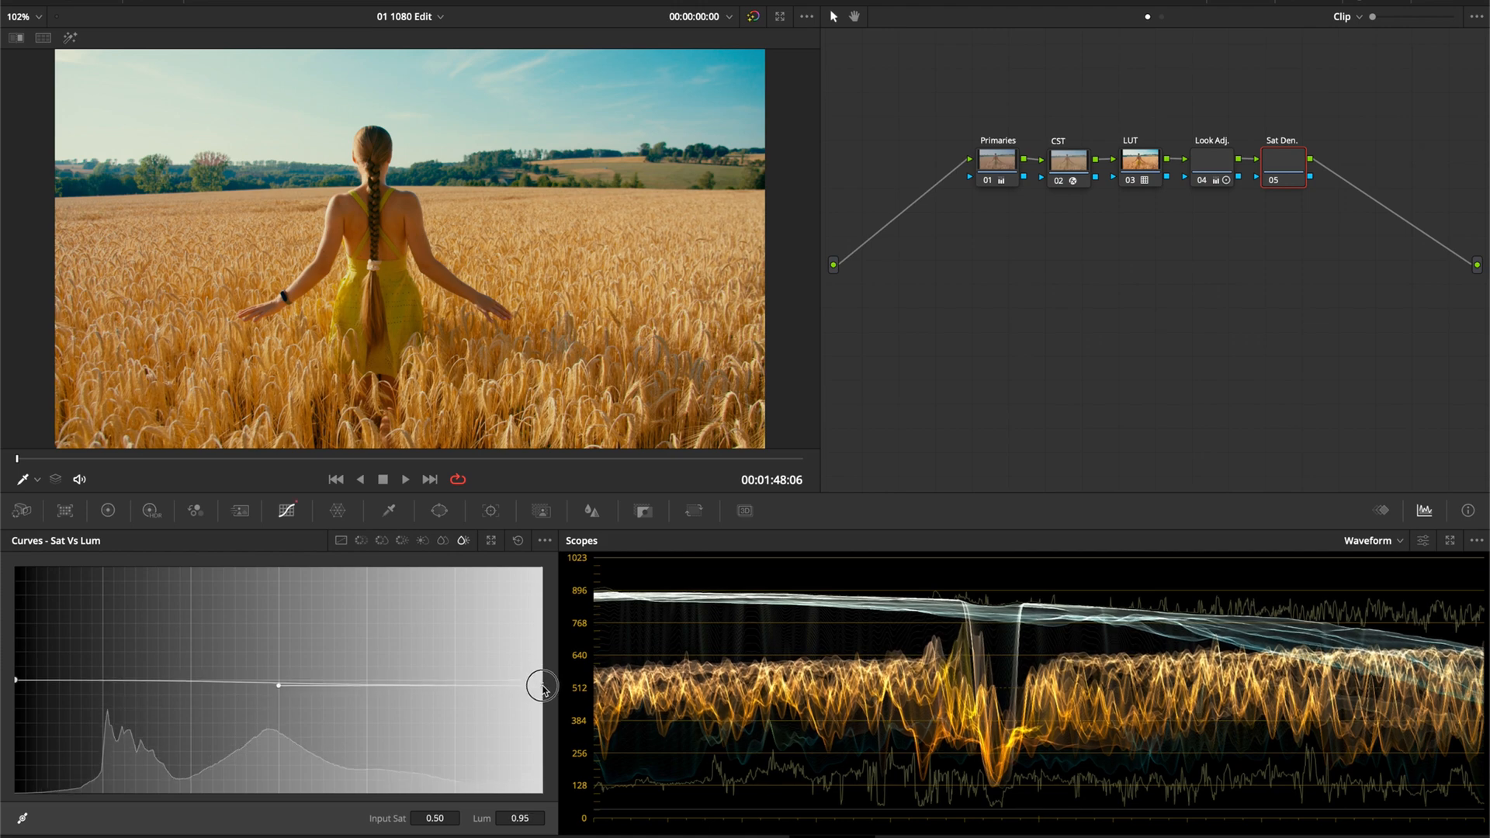
drag(541, 689, 541, 700)
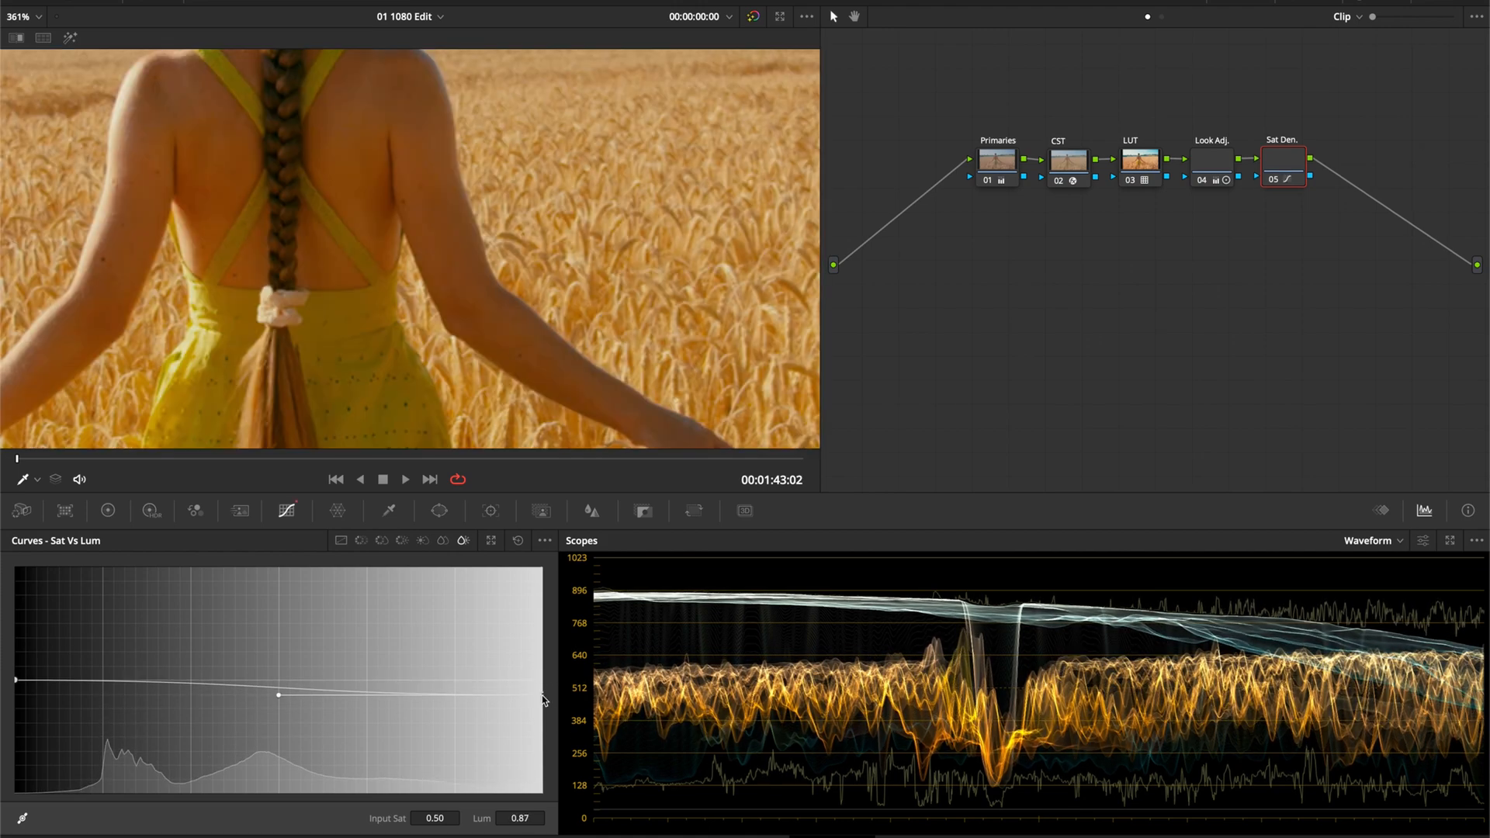